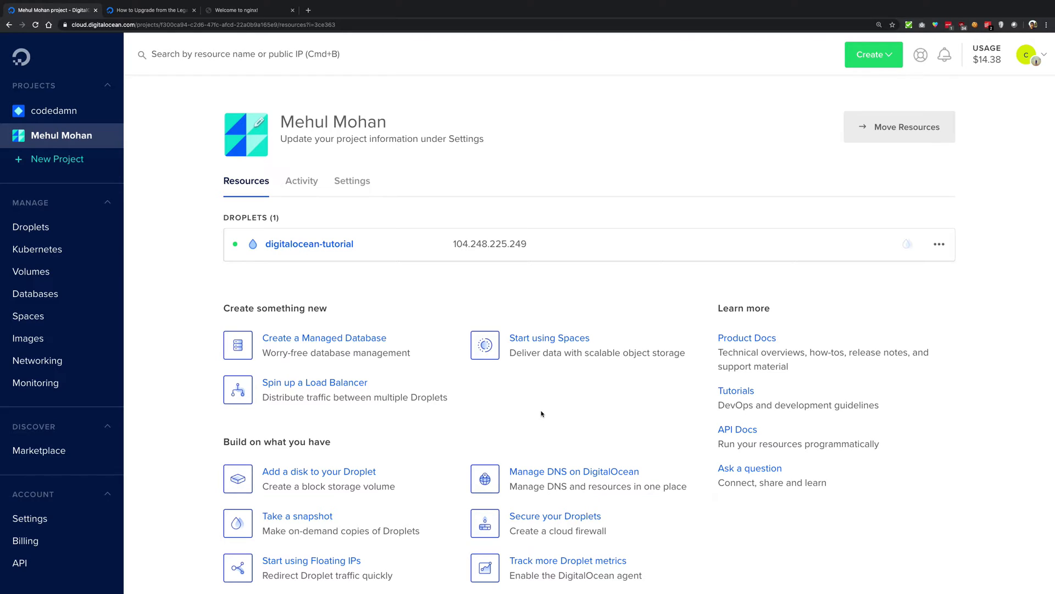
{"action": "mouse_move", "coordinate": [463, 136]}
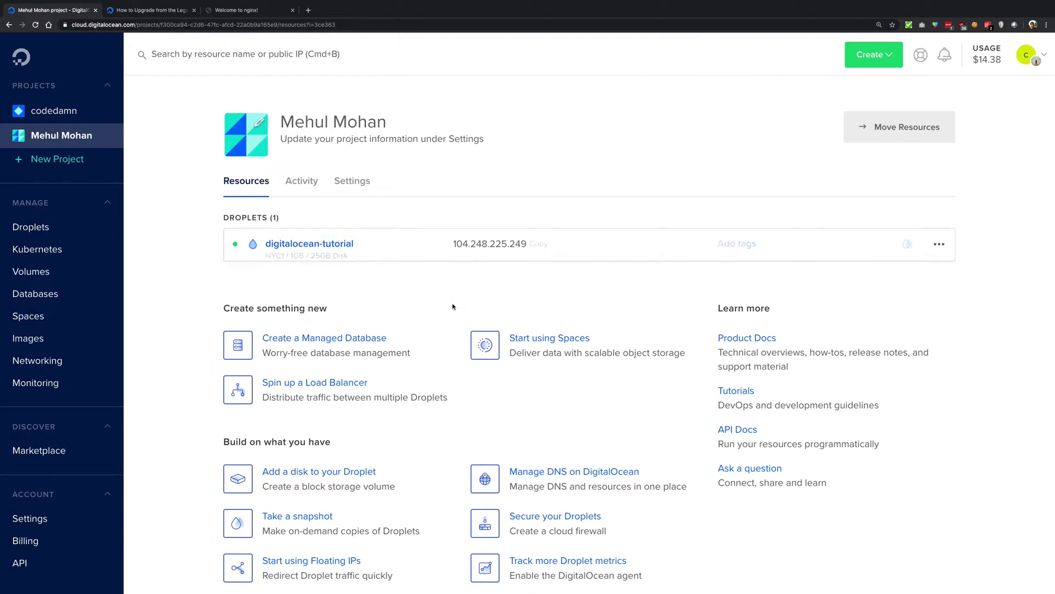
{"action": "mouse_move", "coordinate": [444, 298]}
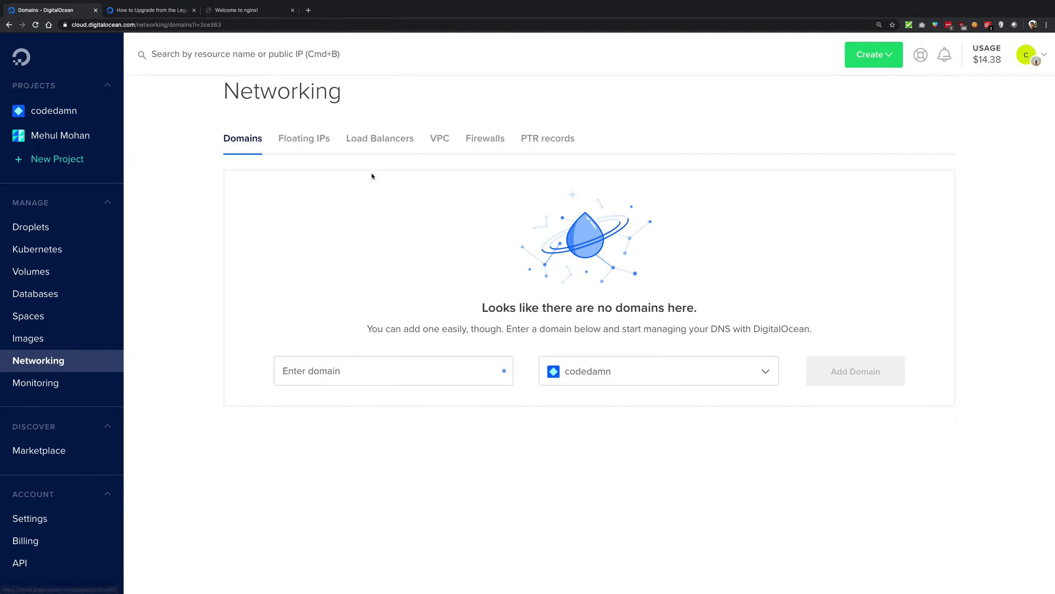
Show the Firewalls list with VPN, docker-firewall and codedamn-firewall.
{"action": "left_click", "coordinate": [484, 139]}
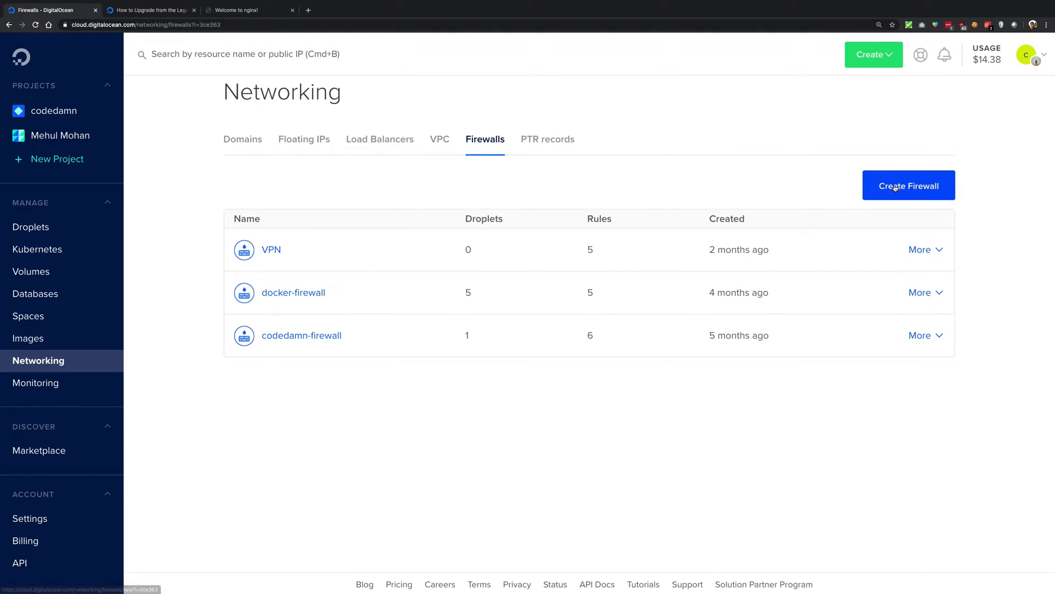
Start a new firewall and enter the name 'digitalocean-first-firewall'.
{"action": "left_click", "coordinate": [908, 186]}
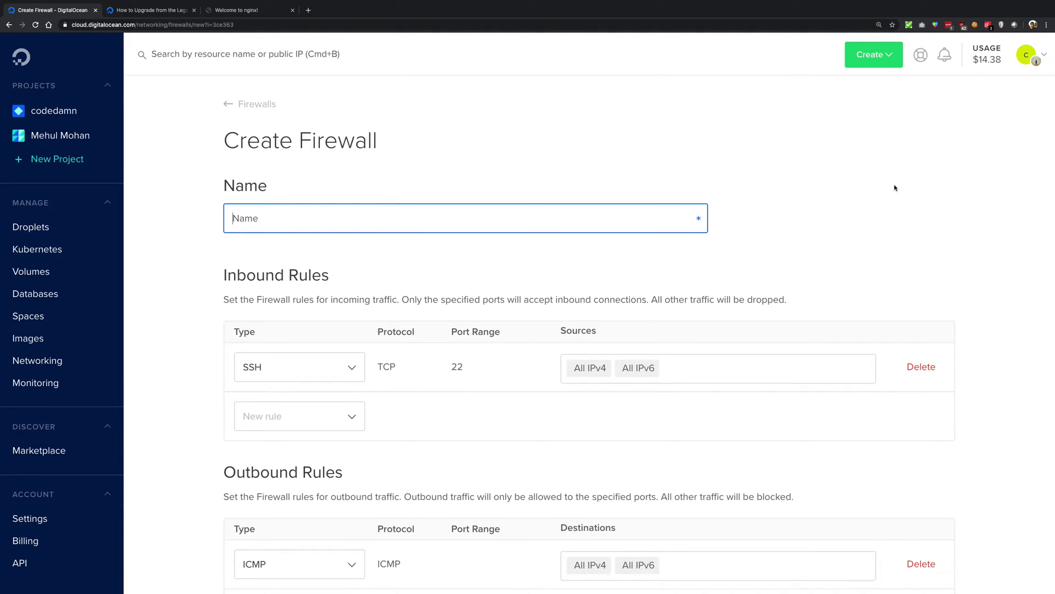
{"action": "type", "text": "d"}
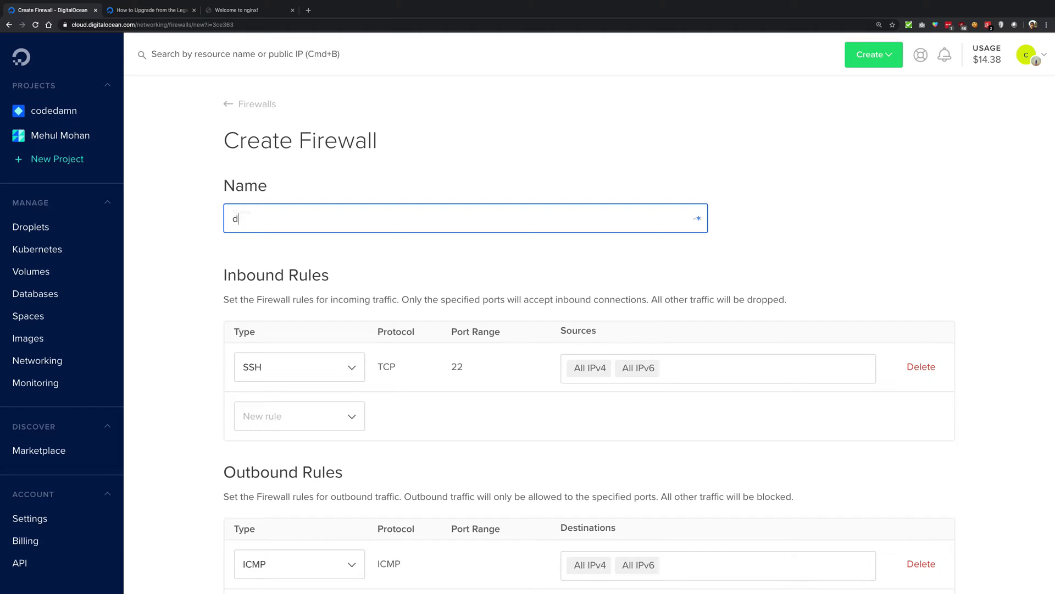
{"action": "type", "text": "igitalocean"}
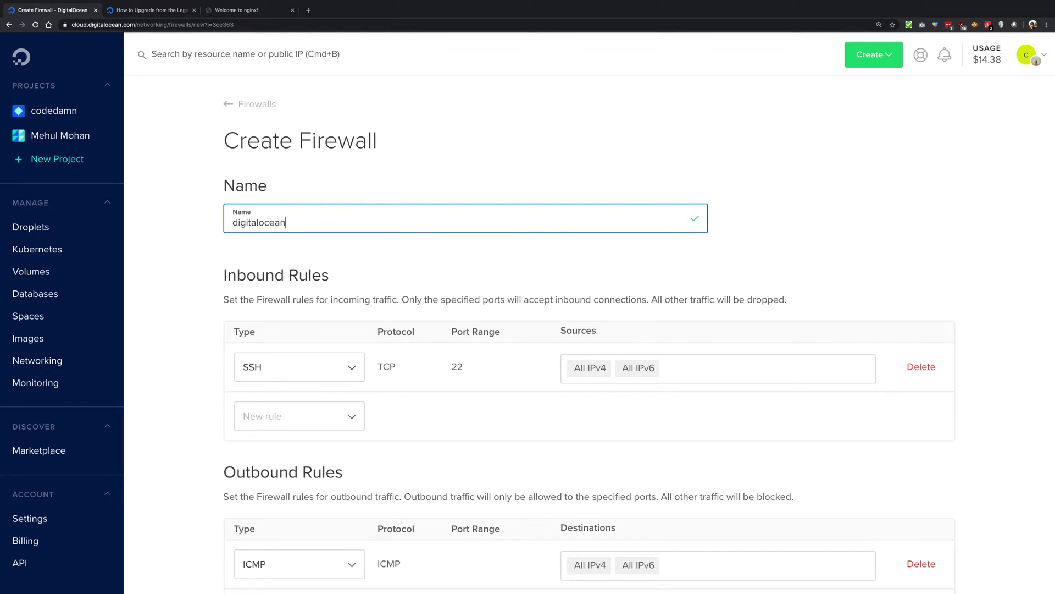
{"action": "type", "text": "-first-firewal"}
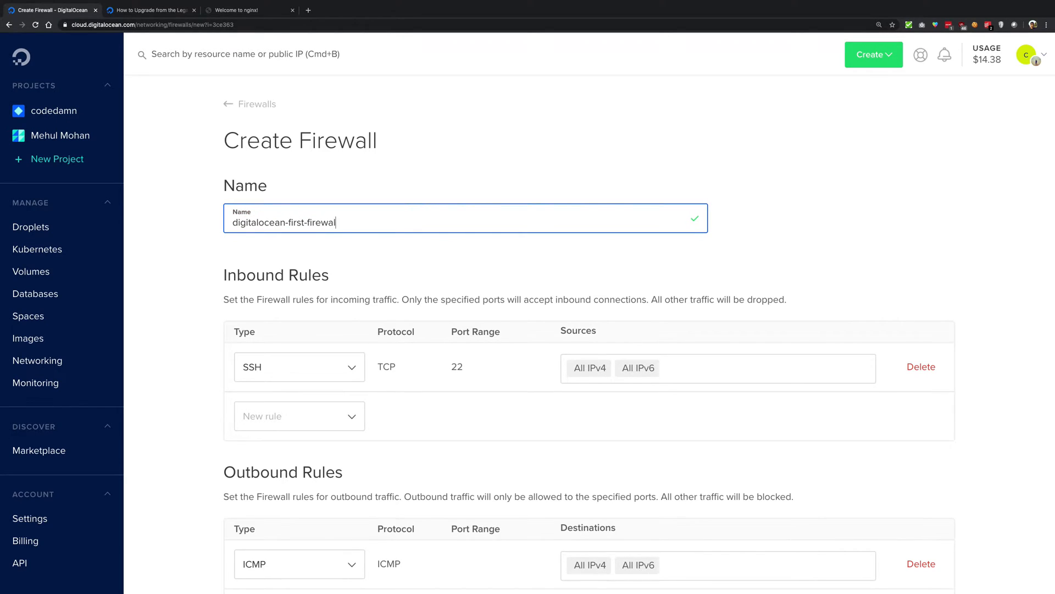
{"action": "scroll", "scroll_direction": "down", "scroll_amount": 3}
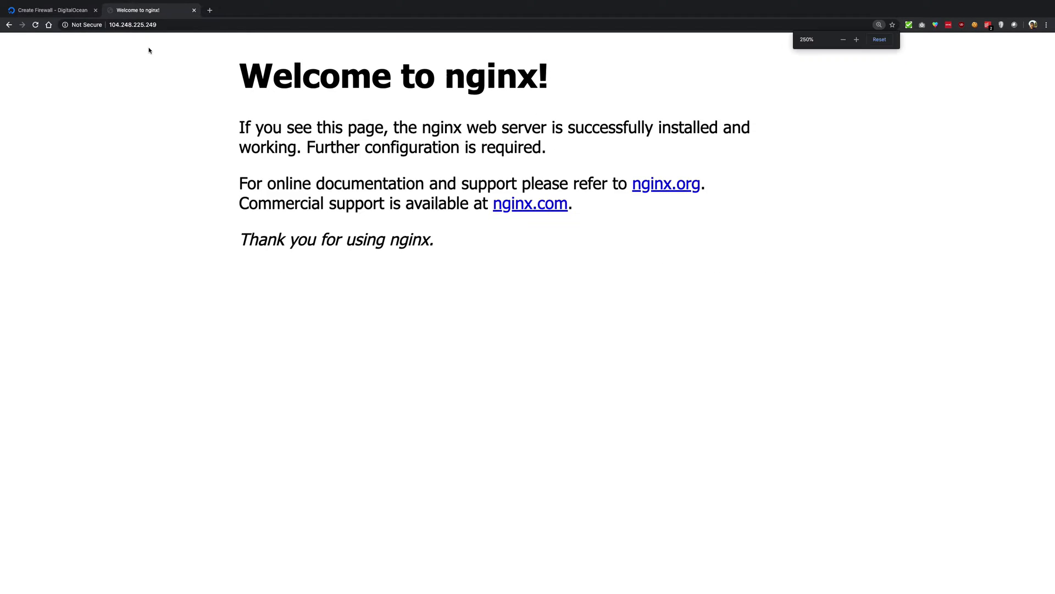
{"action": "left_click", "coordinate": [132, 25]}
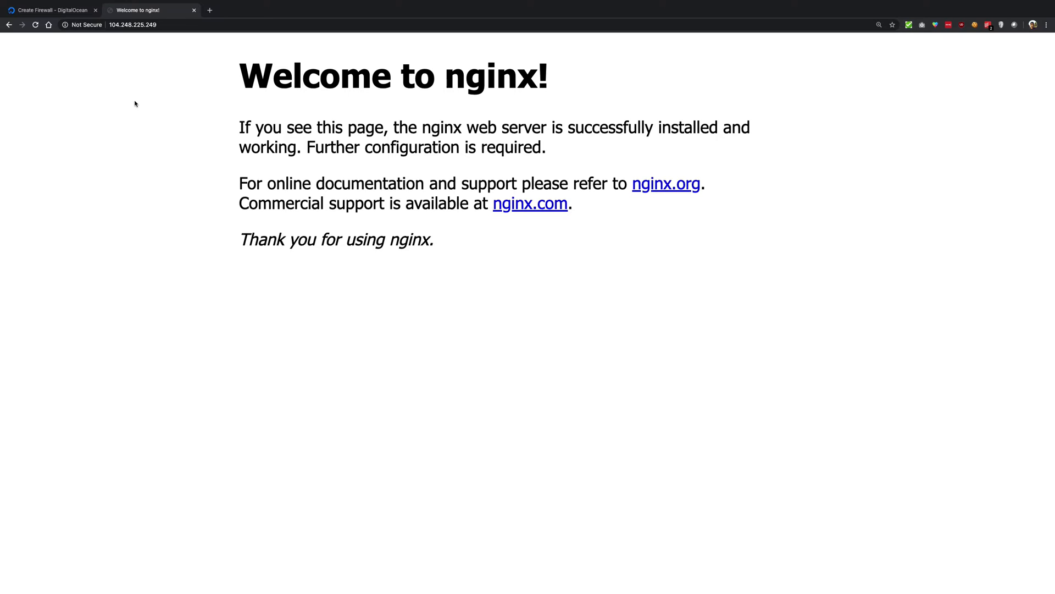
Back on the Create Firewall tab, open the inbound New rule type dropdown.
{"action": "left_click", "coordinate": [51, 10]}
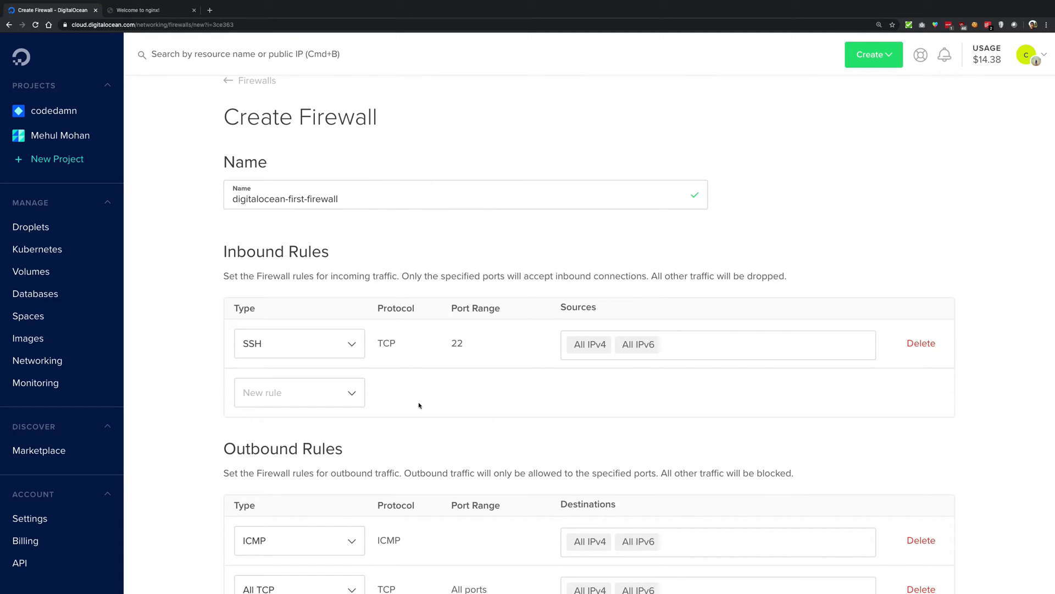
{"action": "mouse_move", "coordinate": [420, 295]}
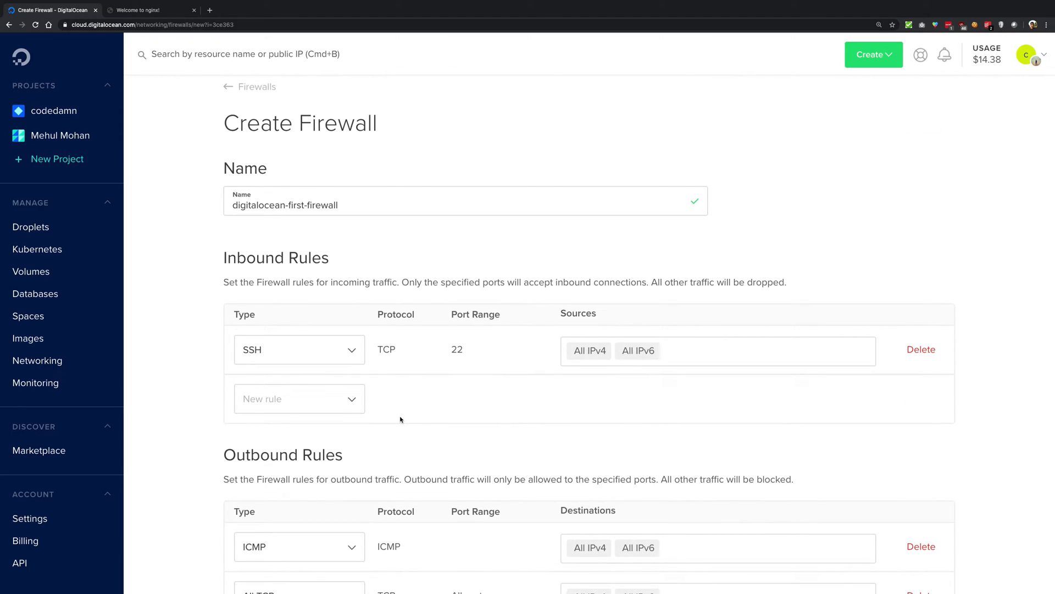
{"action": "mouse_move", "coordinate": [360, 223]}
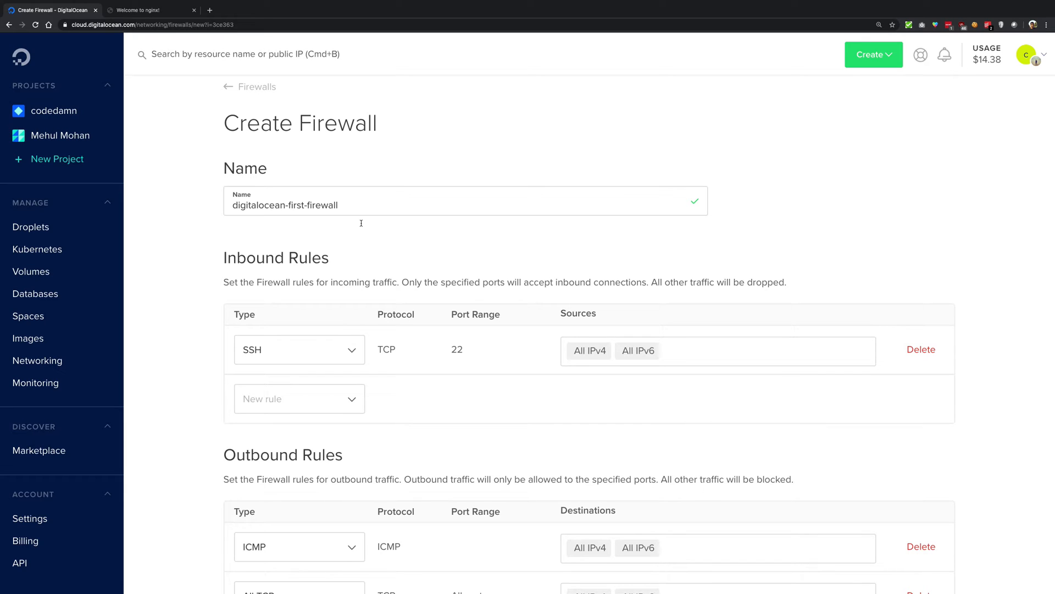
{"action": "mouse_move", "coordinate": [440, 466]}
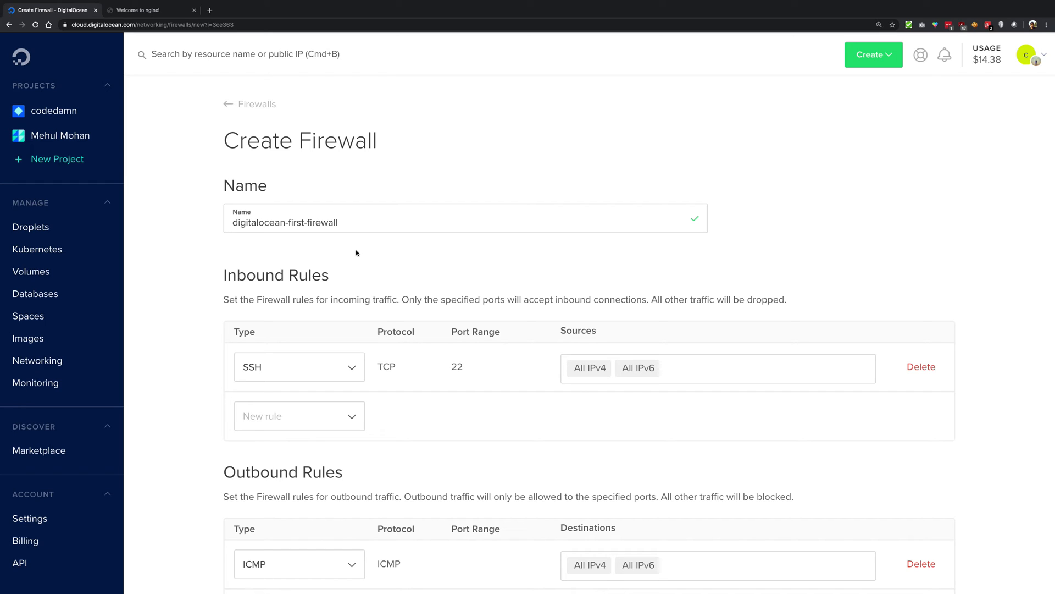
{"action": "mouse_move", "coordinate": [544, 397]}
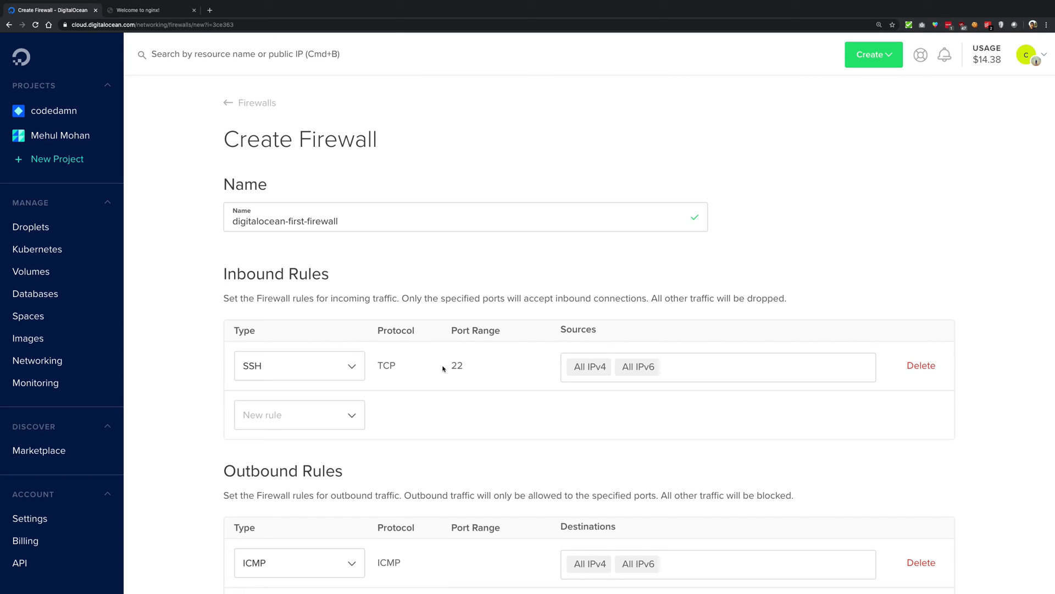
{"action": "scroll", "scroll_direction": "down", "scroll_amount": 3}
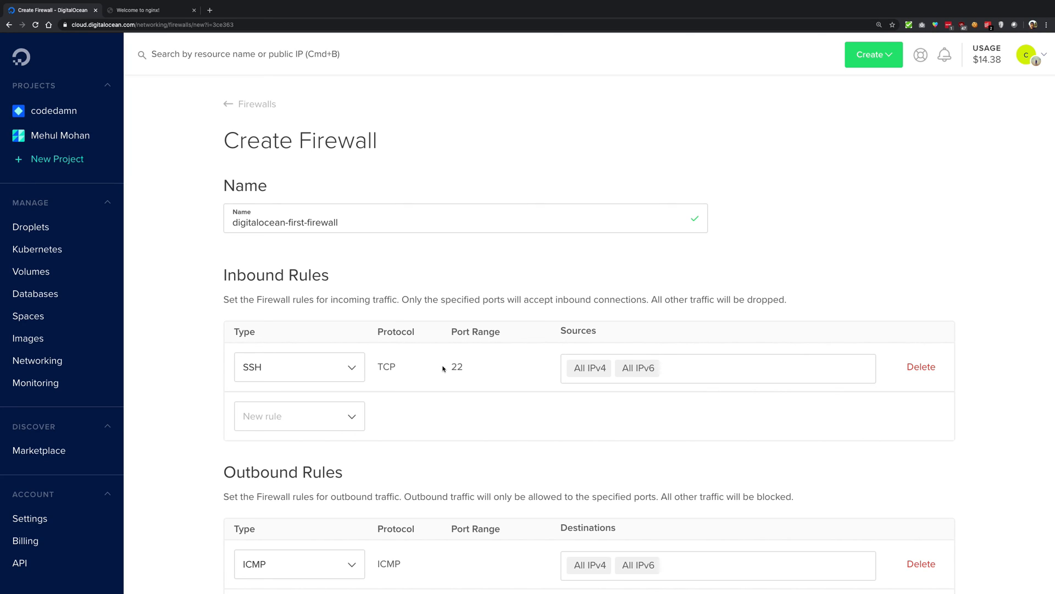
{"action": "left_click", "coordinate": [299, 416]}
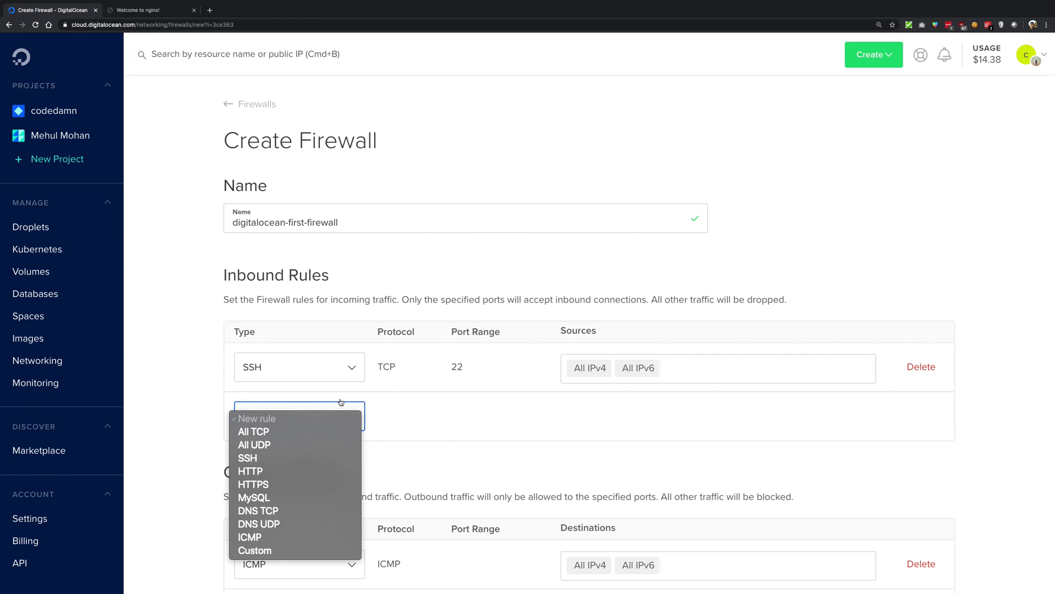
{"action": "mouse_move", "coordinate": [407, 446]}
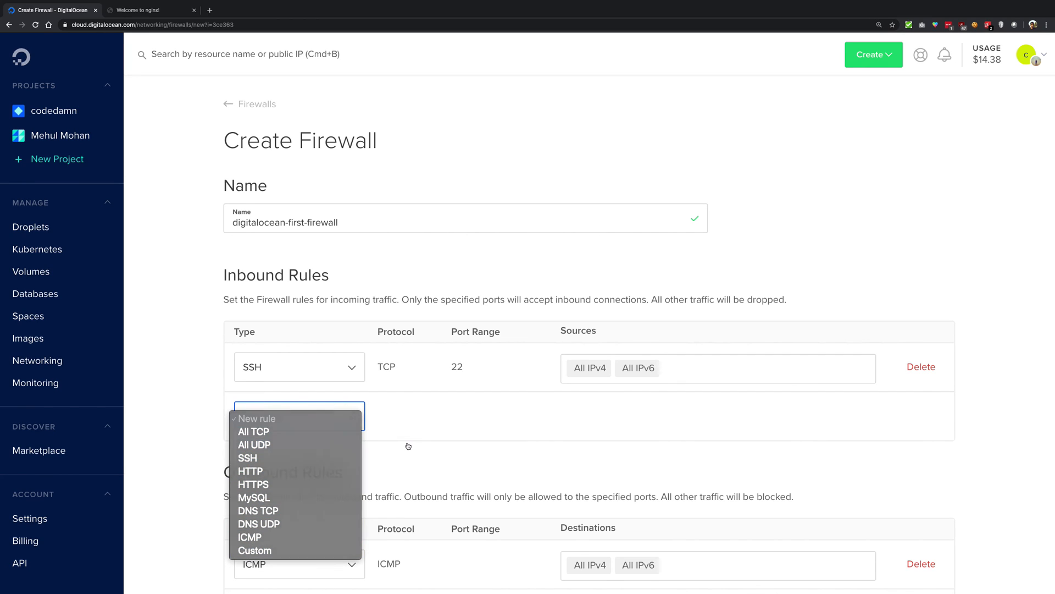